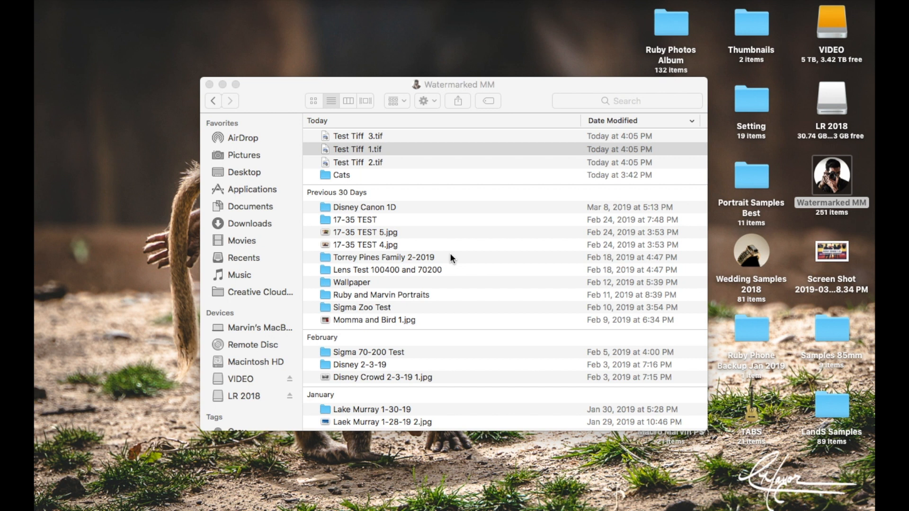
- Select Test Tiff 1, 2 and 3 and import them with no develop preset
{"action": "left_click", "coordinate": [358, 149]}
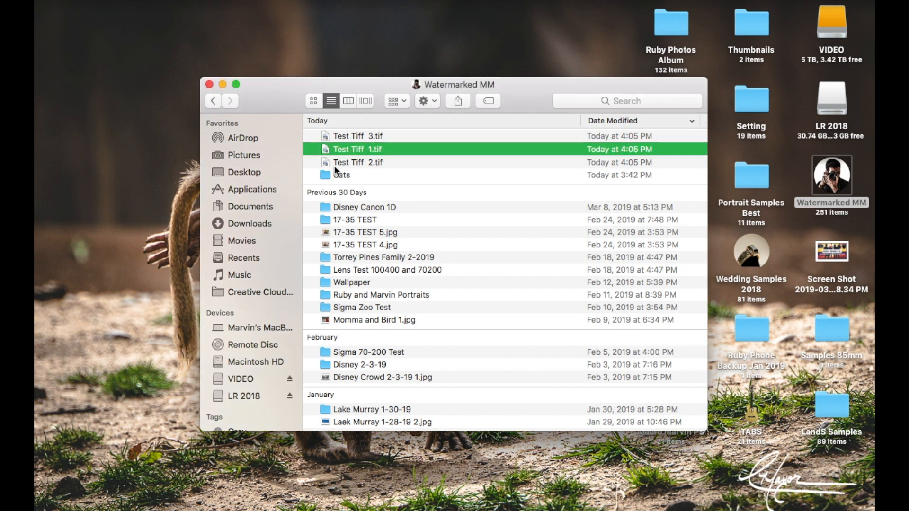
{"action": "left_click", "coordinate": [358, 162]}
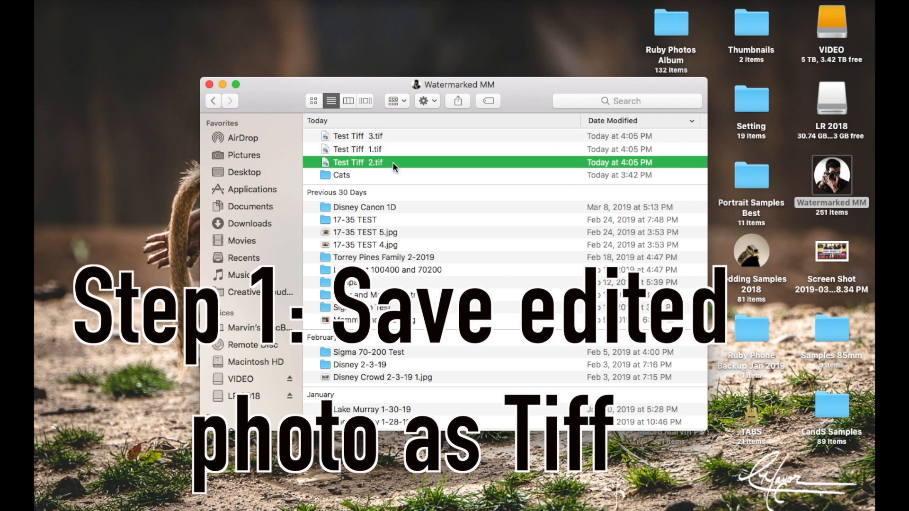
{"action": "left_click", "coordinate": [359, 136]}
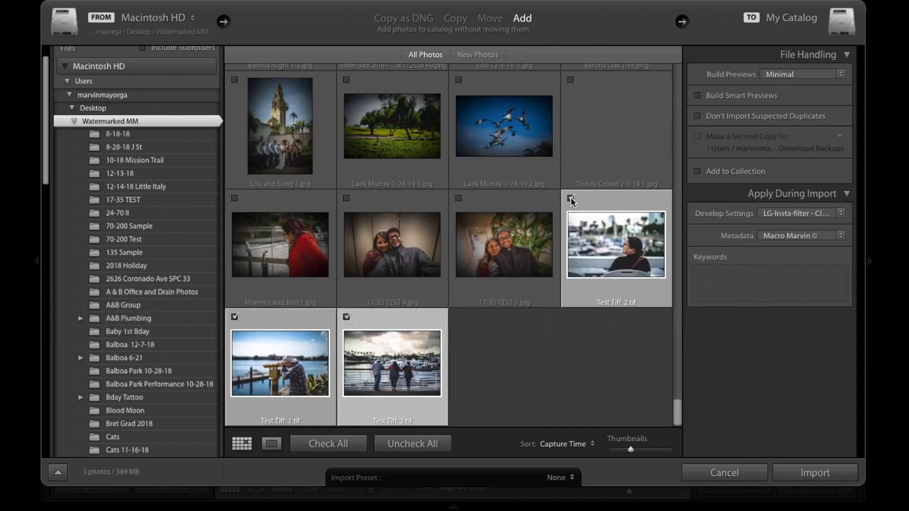
{"action": "left_click", "coordinate": [799, 213]}
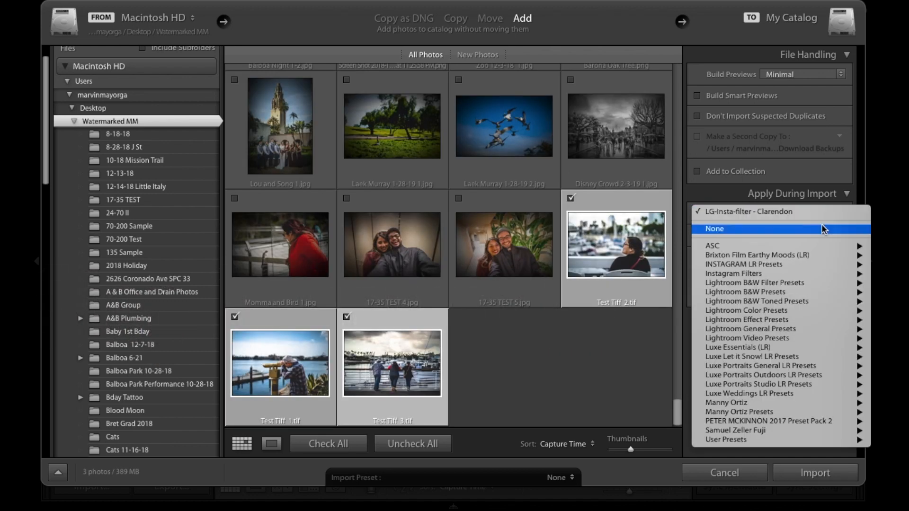
{"action": "left_click", "coordinate": [814, 472]}
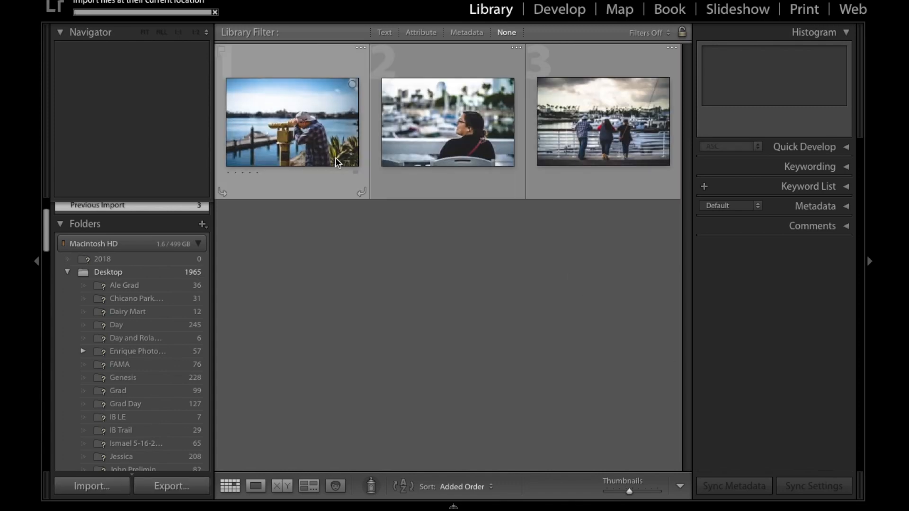
- Select the first imported thumbnail and switch to the Develop module
{"action": "left_click", "coordinate": [292, 121]}
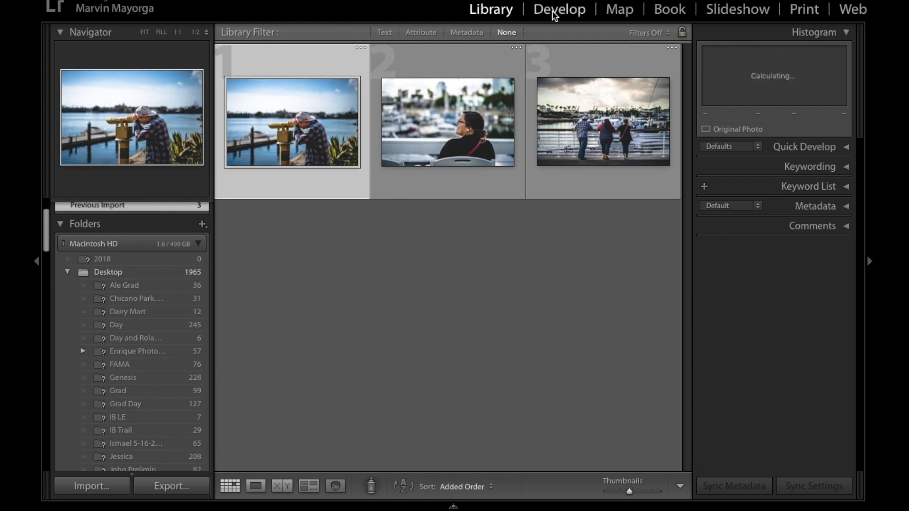
{"action": "left_click", "coordinate": [558, 9]}
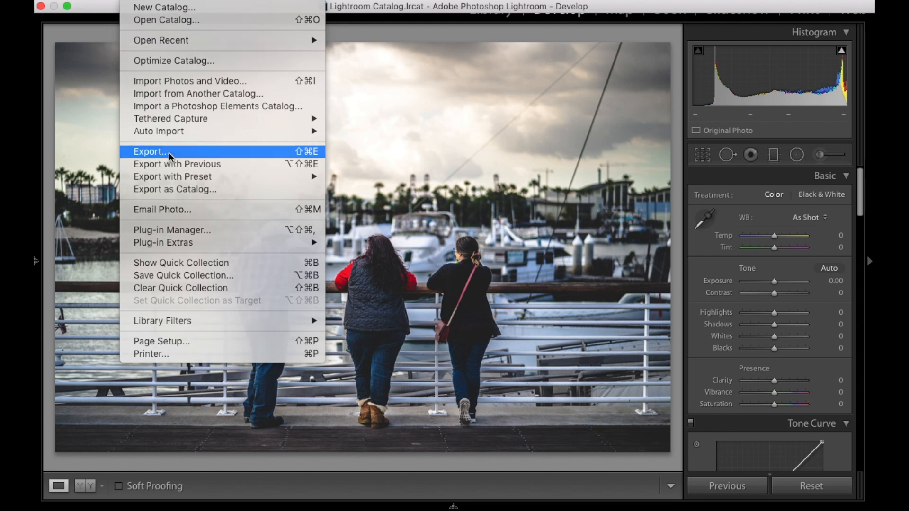
- Review the TIFF export settings, then cancel without exporting
{"action": "left_click", "coordinate": [150, 152]}
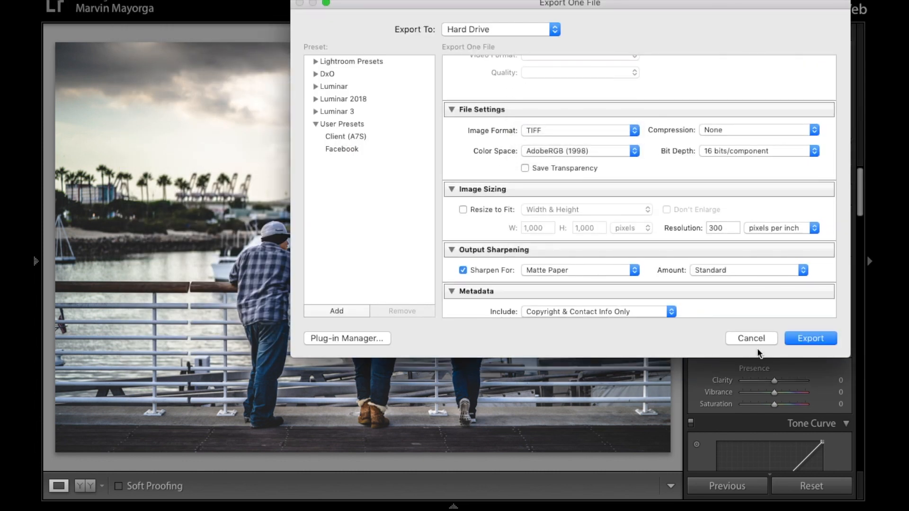
{"action": "left_click", "coordinate": [810, 338]}
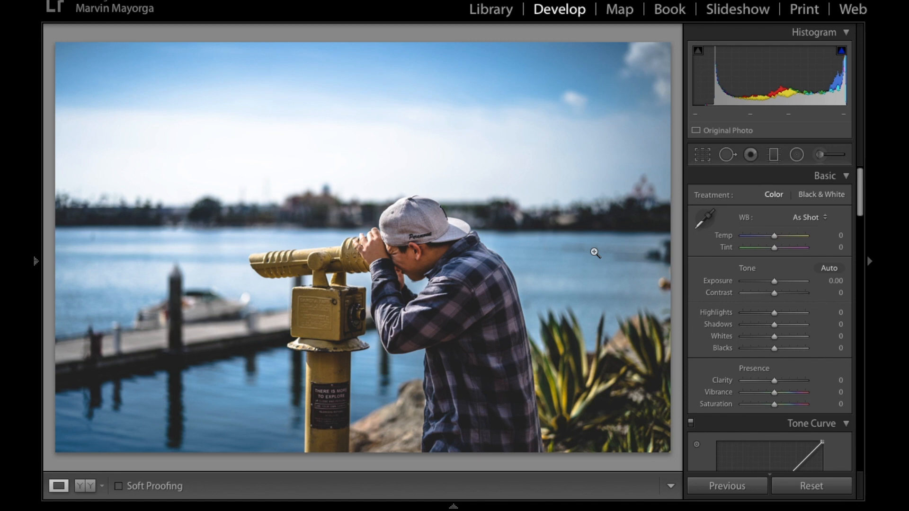
{"action": "mouse_move", "coordinate": [476, 354]}
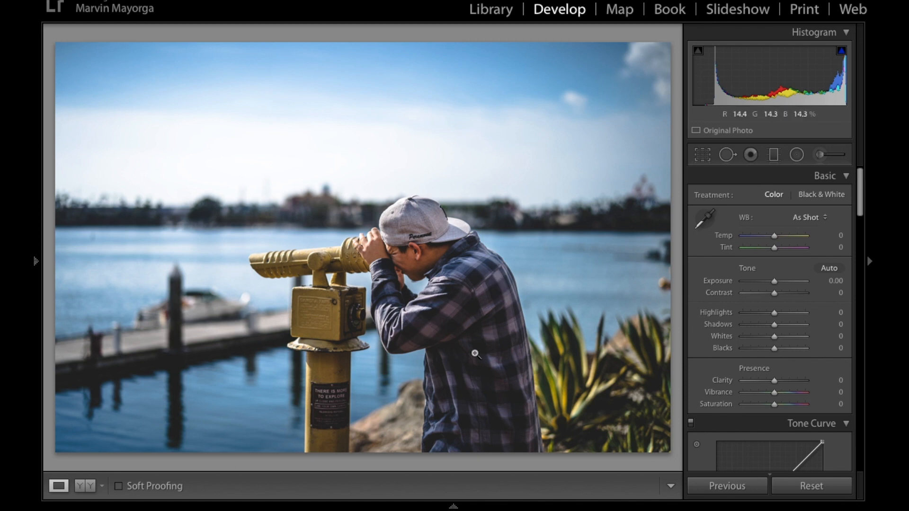
{"action": "mouse_move", "coordinate": [419, 307]}
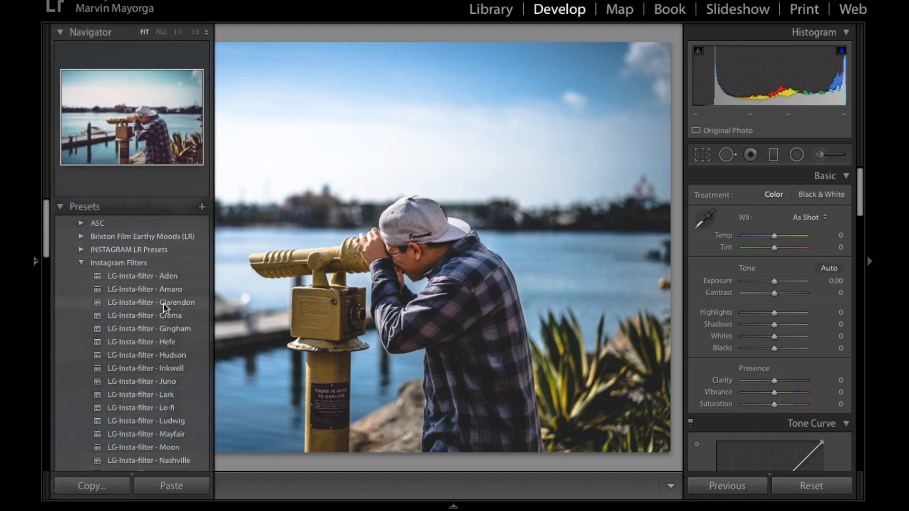
- Apply LG-Insta-filter - Clarendon (Shadows +14, Clarity +5, Vibrance +21) and enlarge the photo
{"action": "left_click", "coordinate": [151, 302]}
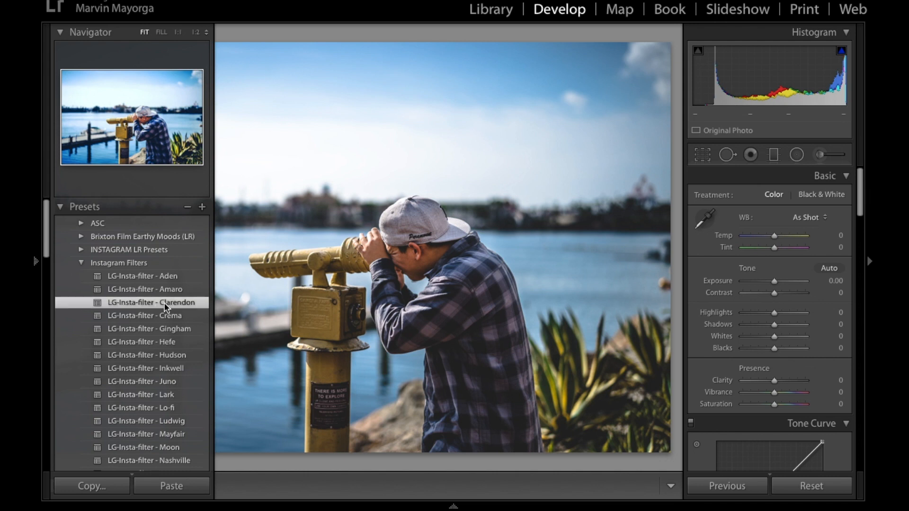
{"action": "left_click", "coordinate": [152, 302]}
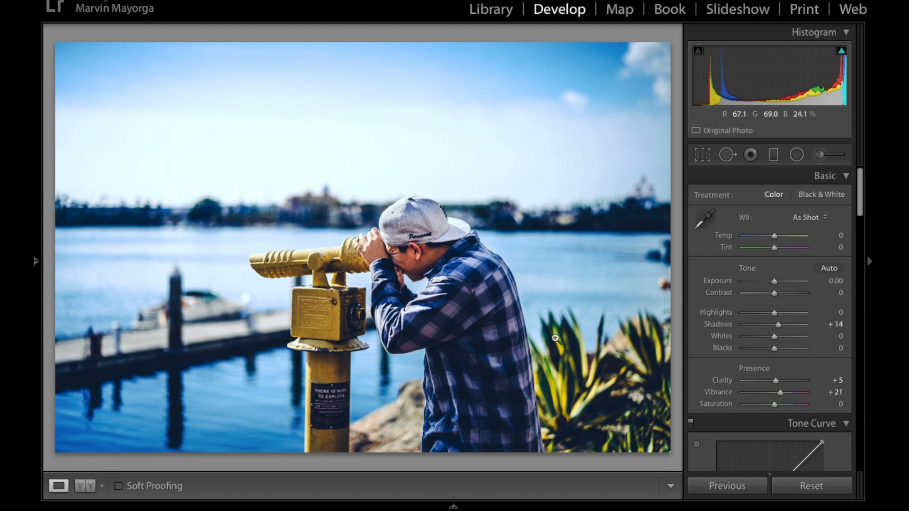
{"action": "mouse_move", "coordinate": [687, 306]}
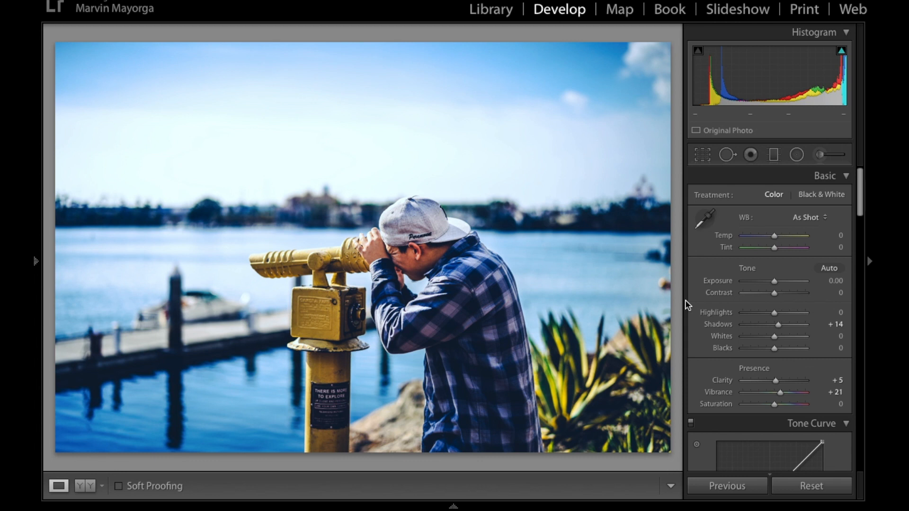
{"action": "mouse_move", "coordinate": [759, 313]}
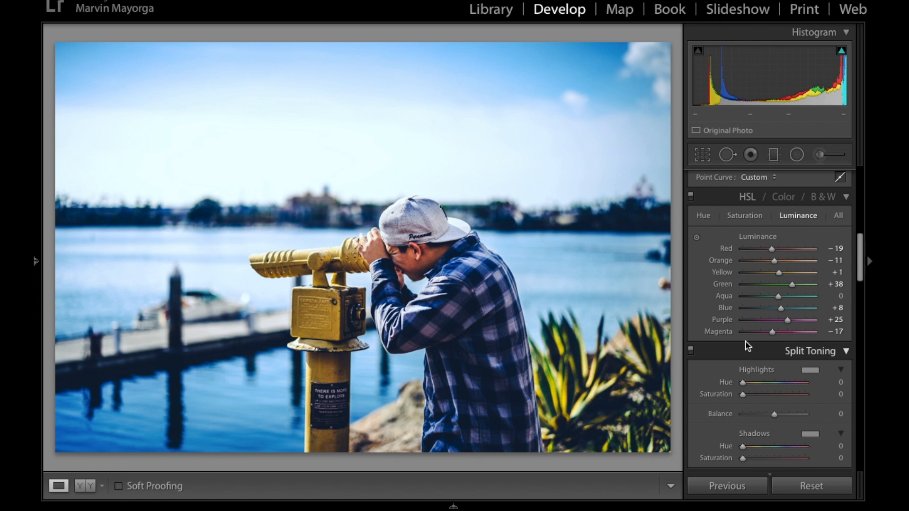
- Set the Blue slider in HSL Saturation to −18
{"action": "scroll", "scroll_direction": "down", "scroll_amount": 3}
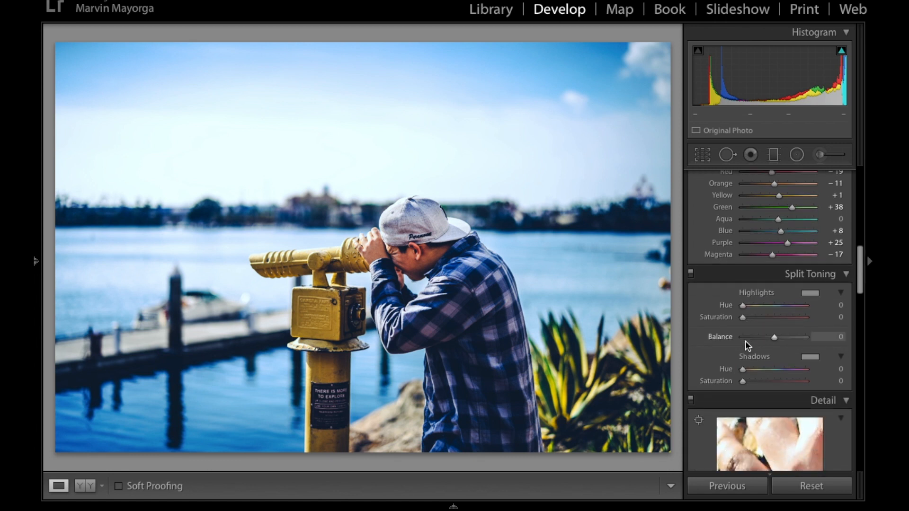
{"action": "scroll", "scroll_direction": "down", "scroll_amount": 3}
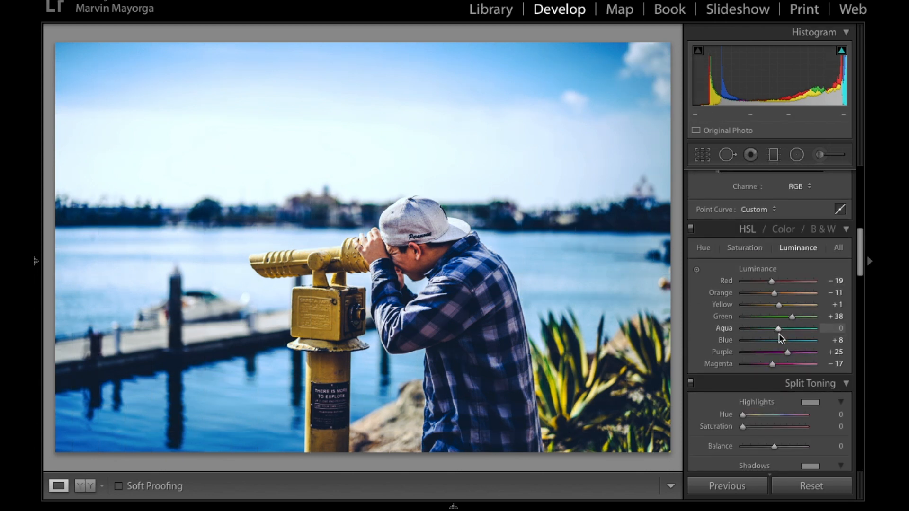
{"action": "left_click", "coordinate": [744, 248]}
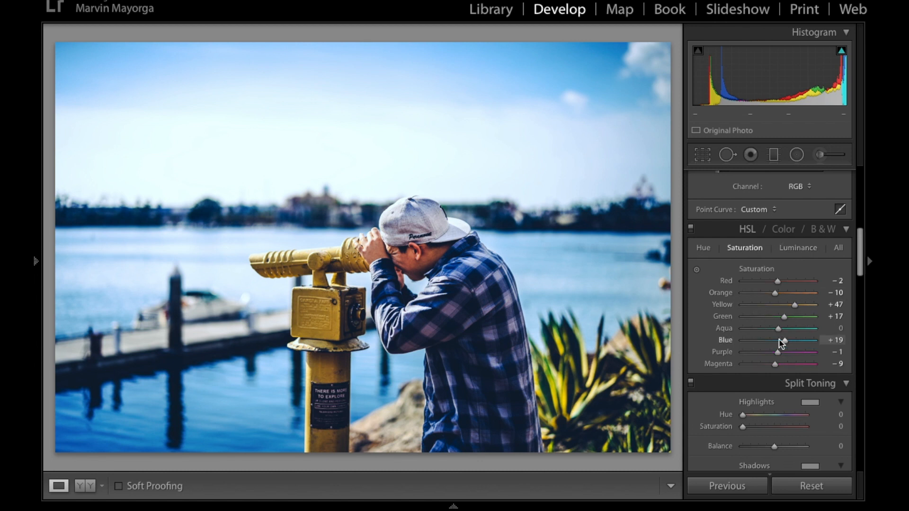
{"action": "left_click_drag", "start_coordinate": [788, 340], "coordinate": [748, 340]}
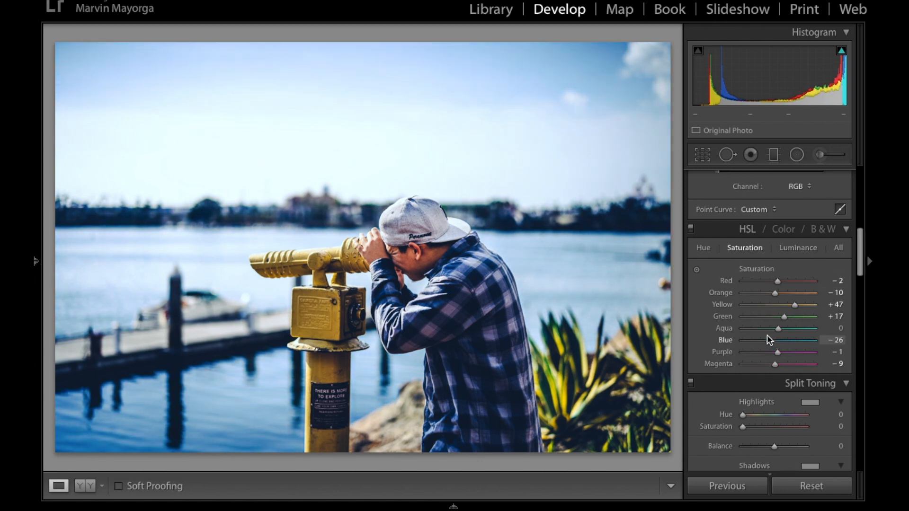
{"action": "left_click_drag", "start_coordinate": [759, 340], "coordinate": [770, 340]}
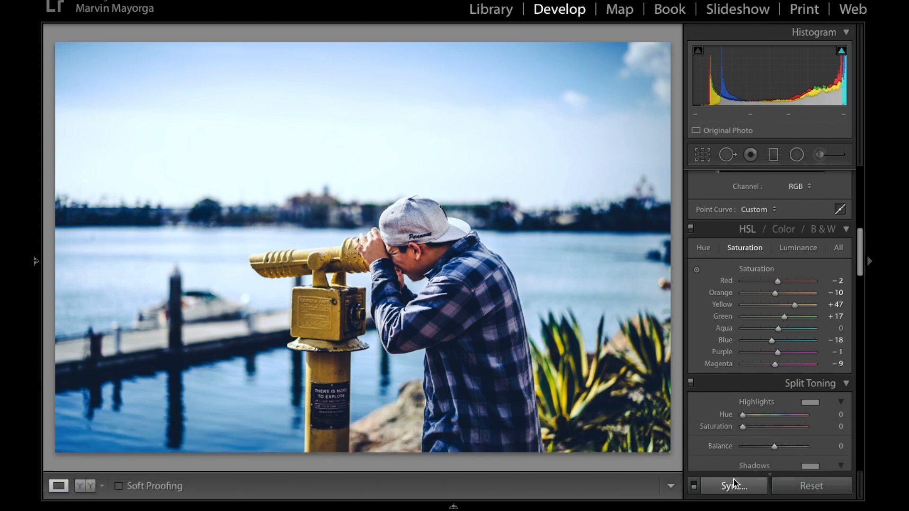
{"action": "mouse_move", "coordinate": [660, 346]}
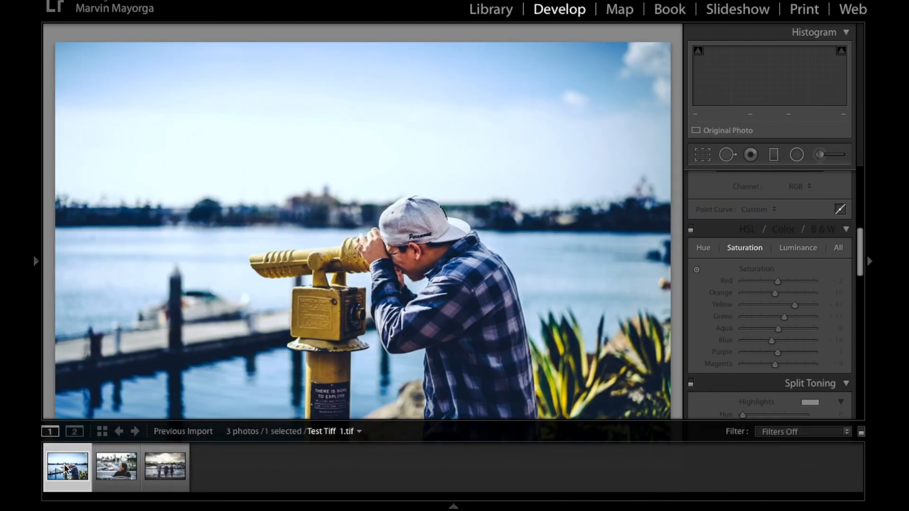
- View the second and third photos to check the synced Clarendon and HSL edits
{"action": "left_click", "coordinate": [115, 467]}
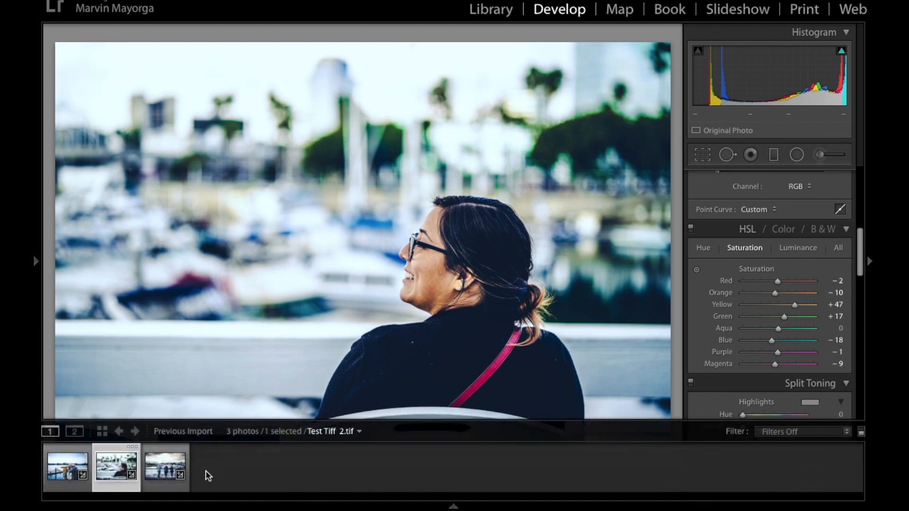
{"action": "left_click", "coordinate": [165, 467]}
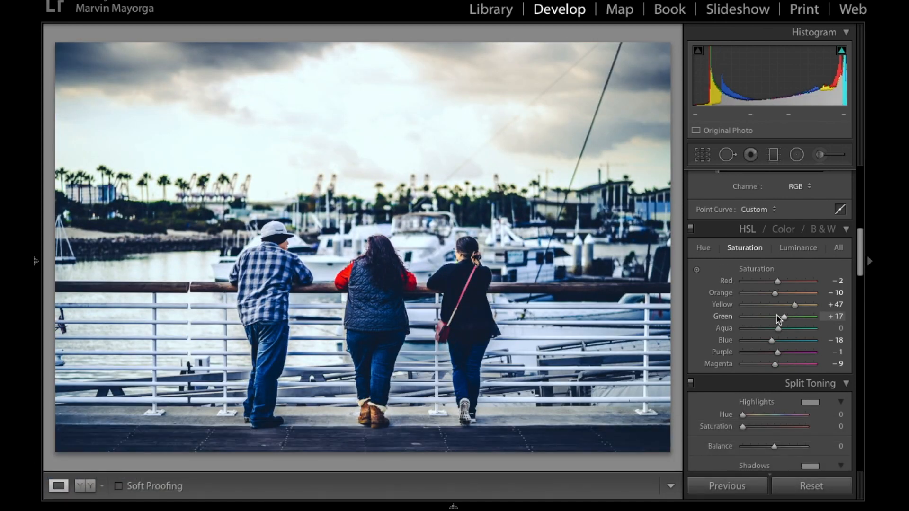
- Drag Green saturation down past −70, then settle it around −48
{"action": "left_click_drag", "start_coordinate": [781, 316], "coordinate": [775, 316]}
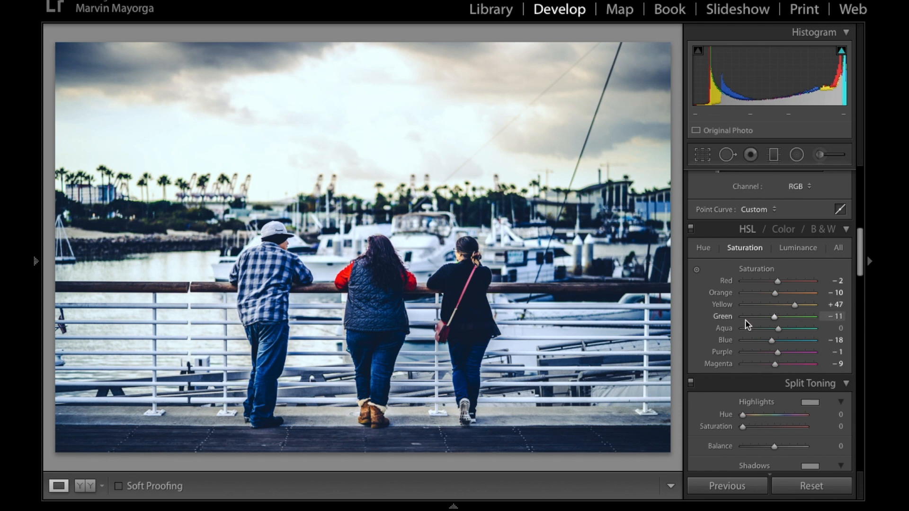
{"action": "left_click_drag", "start_coordinate": [774, 317], "coordinate": [753, 317]}
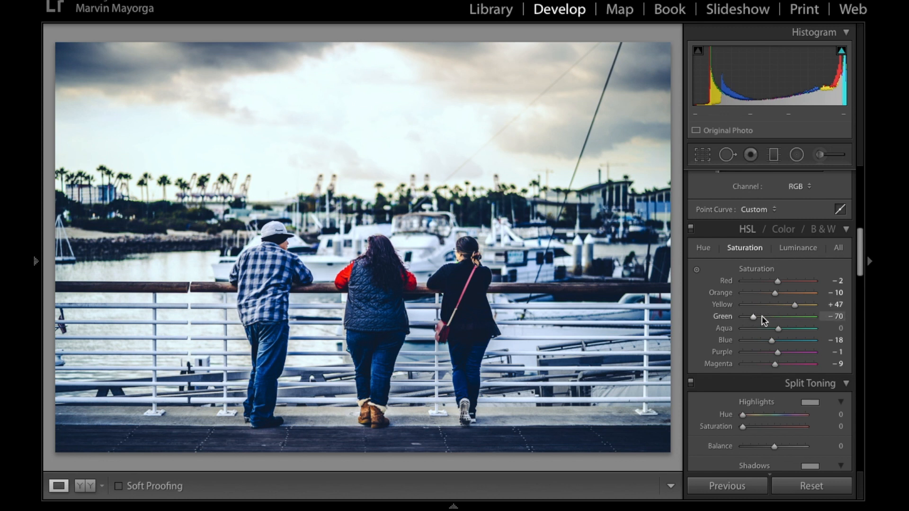
{"action": "left_click_drag", "start_coordinate": [754, 317], "coordinate": [762, 317]}
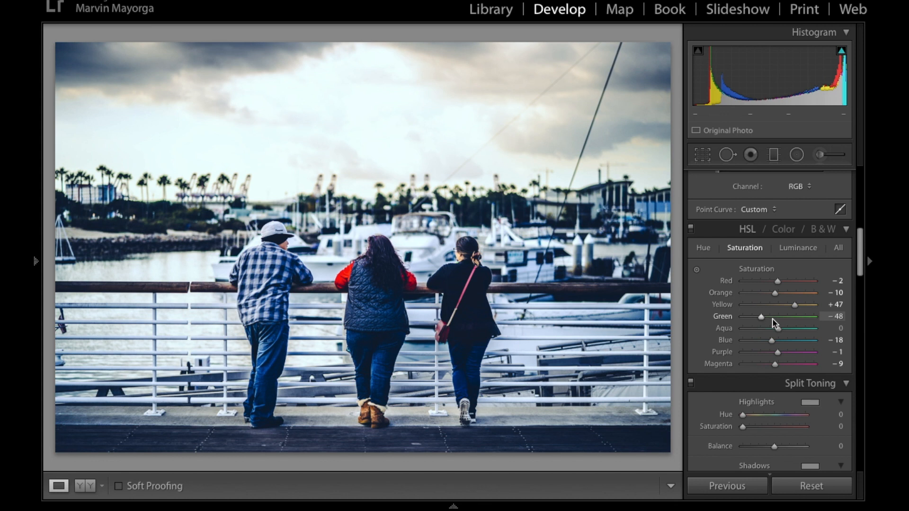
{"action": "left_click_drag", "start_coordinate": [807, 305], "coordinate": [788, 305]}
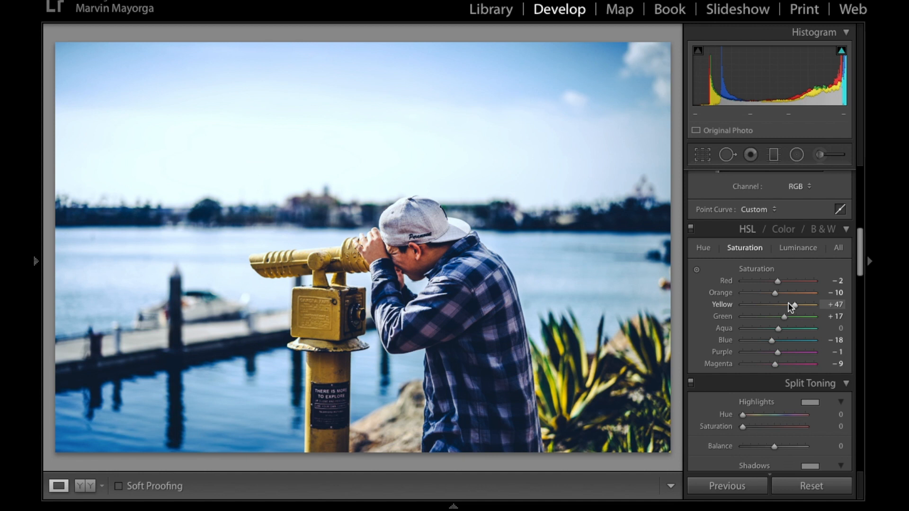
{"action": "mouse_move", "coordinate": [472, 34]}
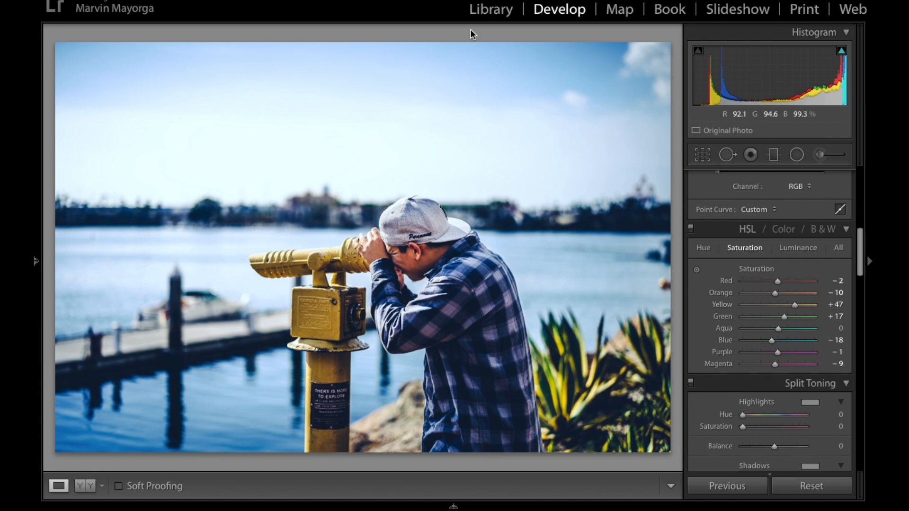